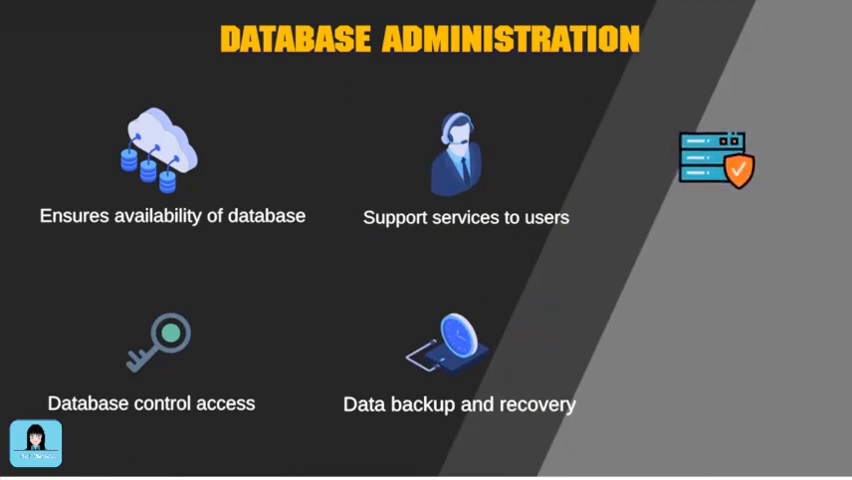
{"action": "type", "text": "Data integrity & se"}
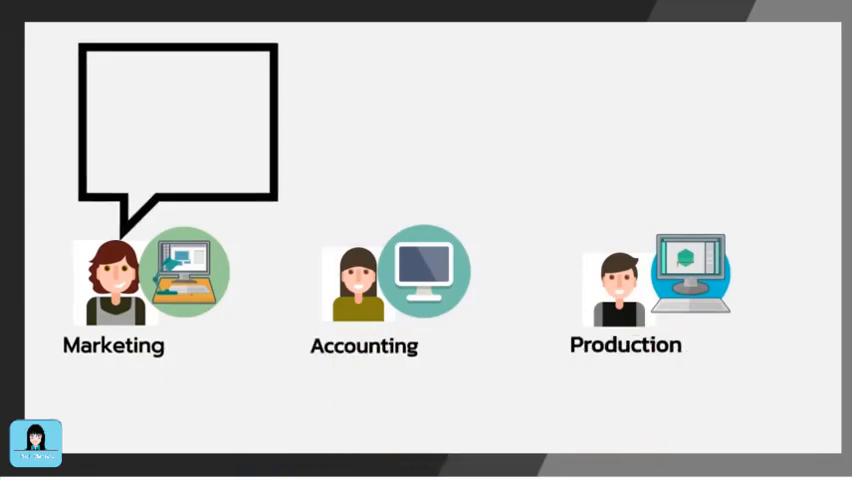
{"action": "type", "text": "Logging in to my"}
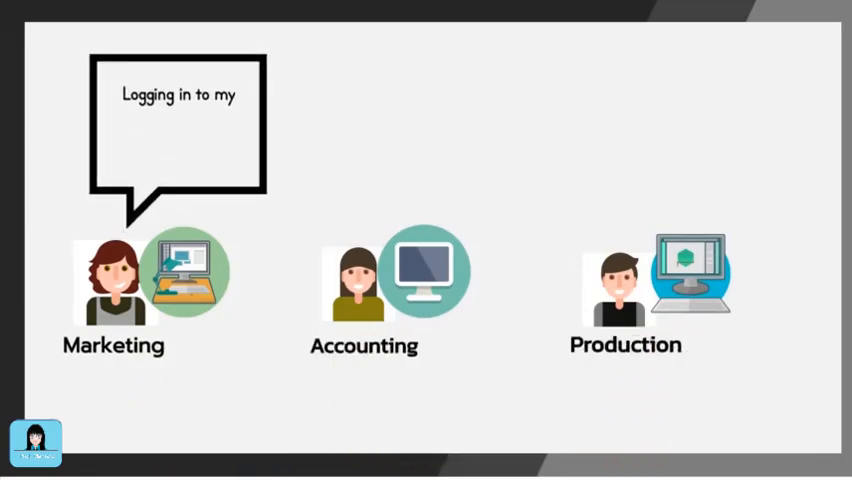